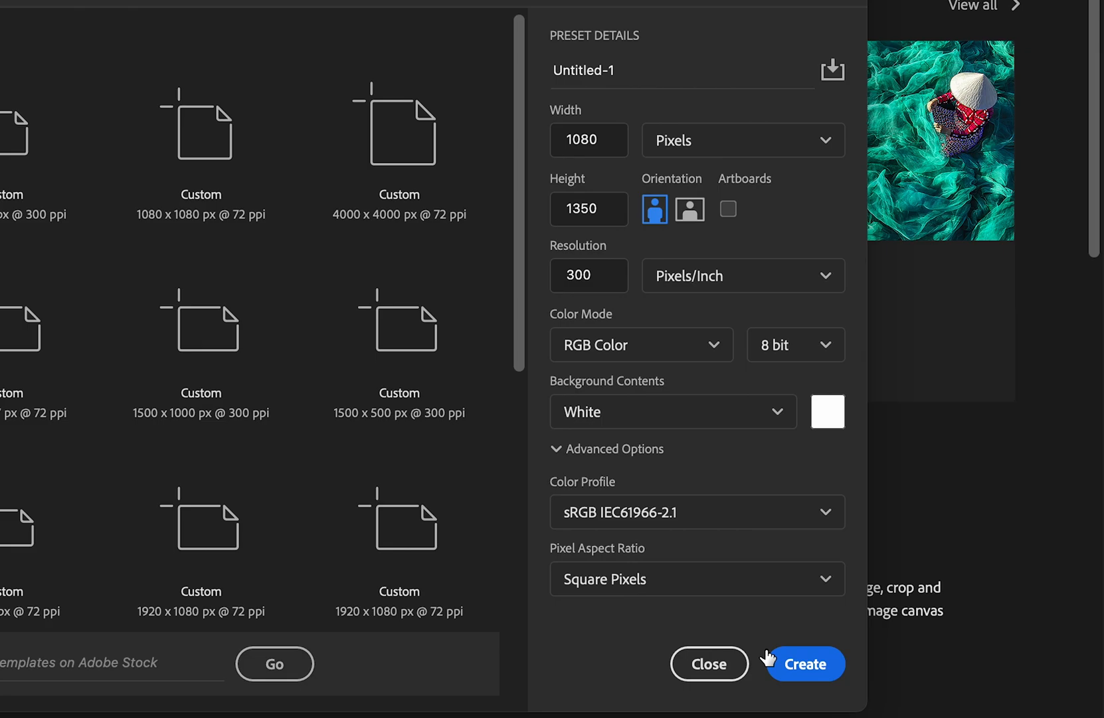
# Create the 1080 × 1350 px document at 300 ppi
pyautogui.click(802, 663)
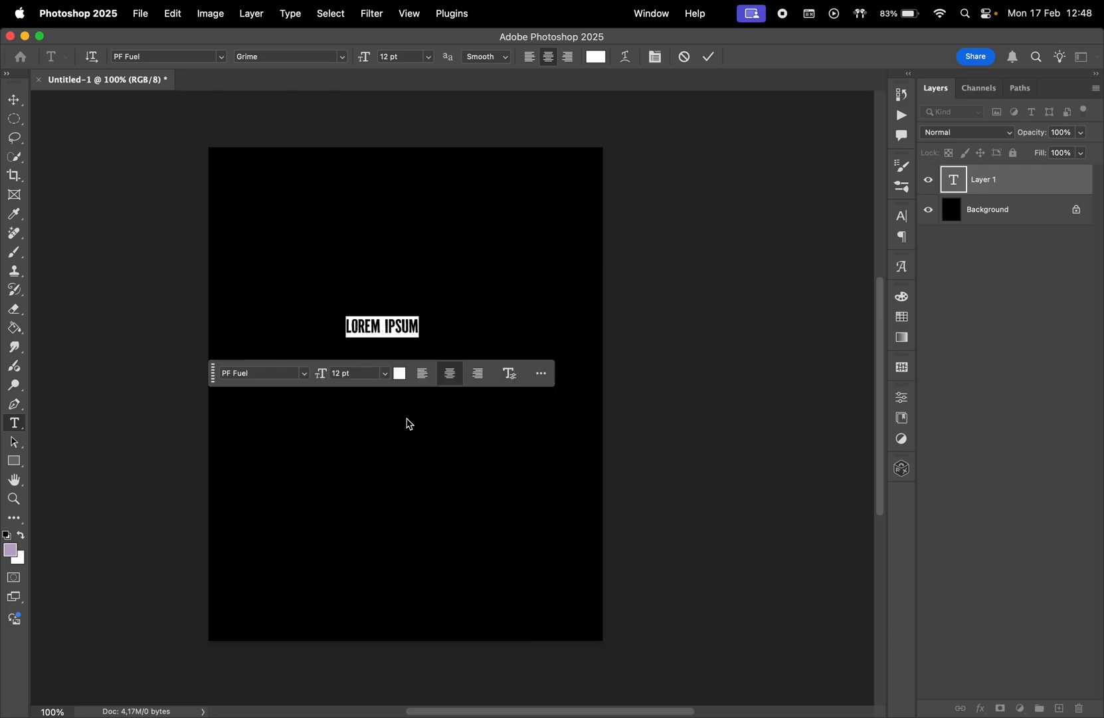
# Type 'CREATIVE SOCIETY' and tighten it to 74 pt, 60 pt leading, -25 tracking
pyautogui.write('CREATIVE SOCIETY')
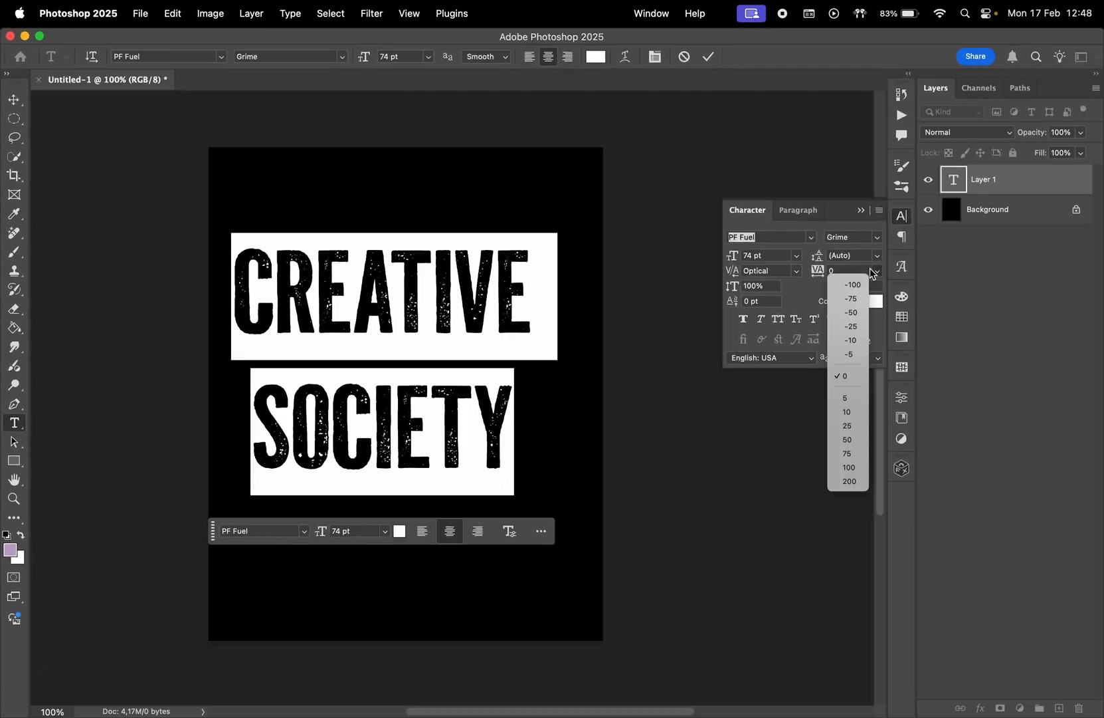
pyautogui.click(851, 326)
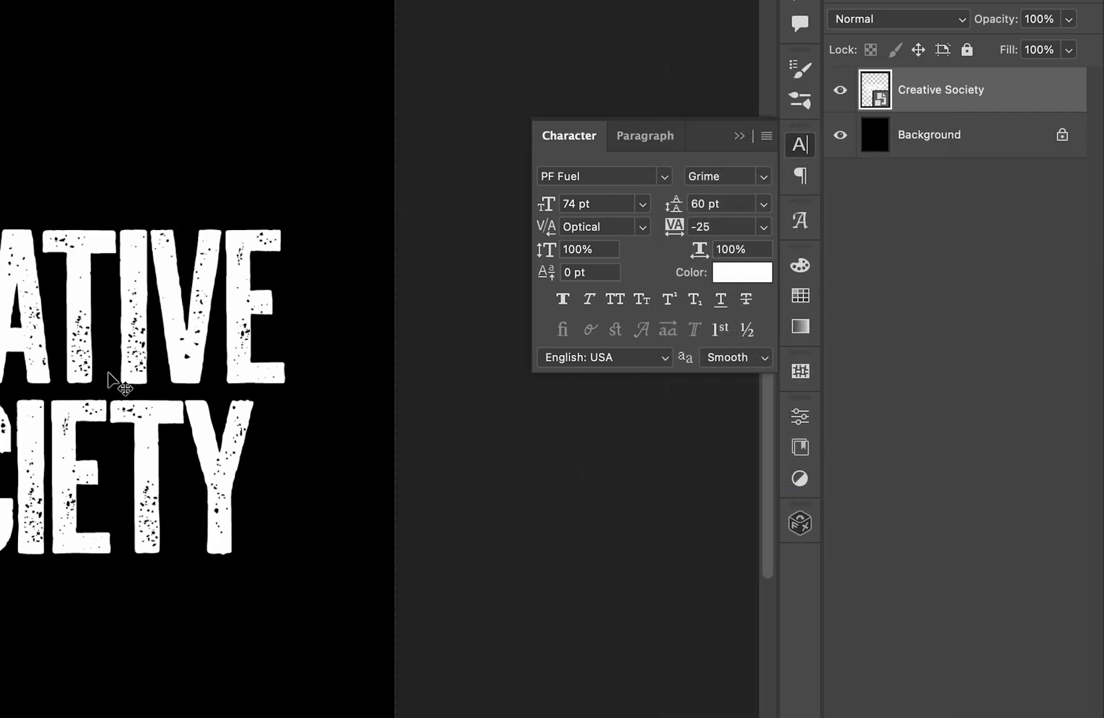
# Duplicate the layer and give the original a -60°, 30 px Motion Blur
pyautogui.press('cmd+j')
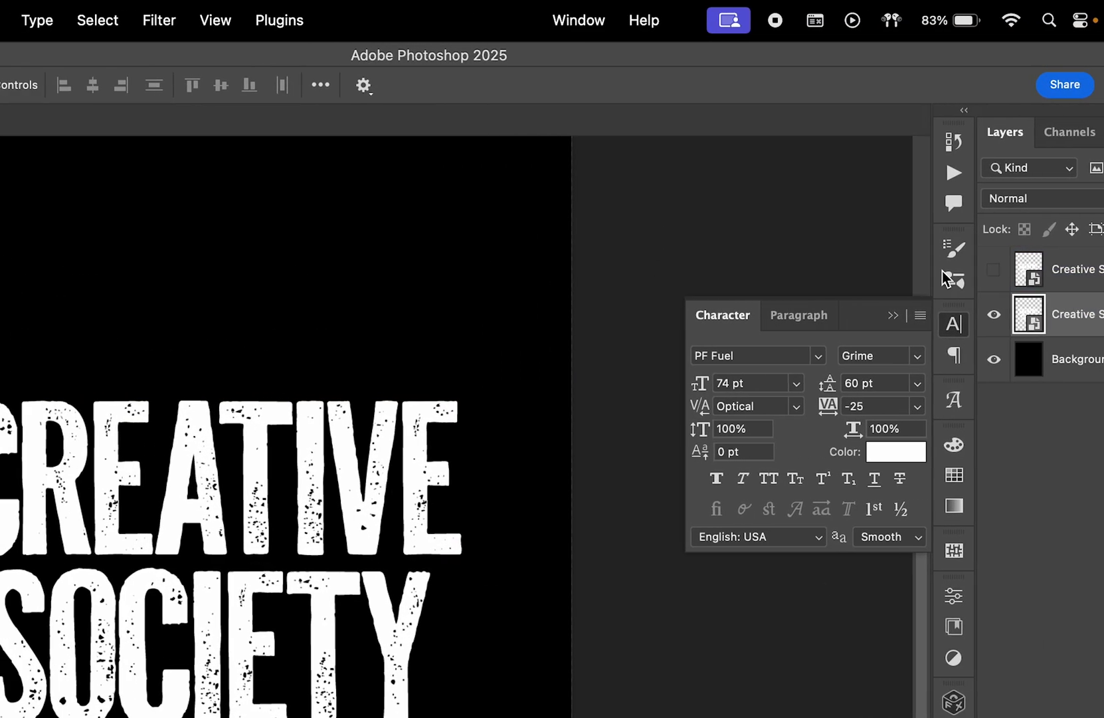
pyautogui.click(197, 20)
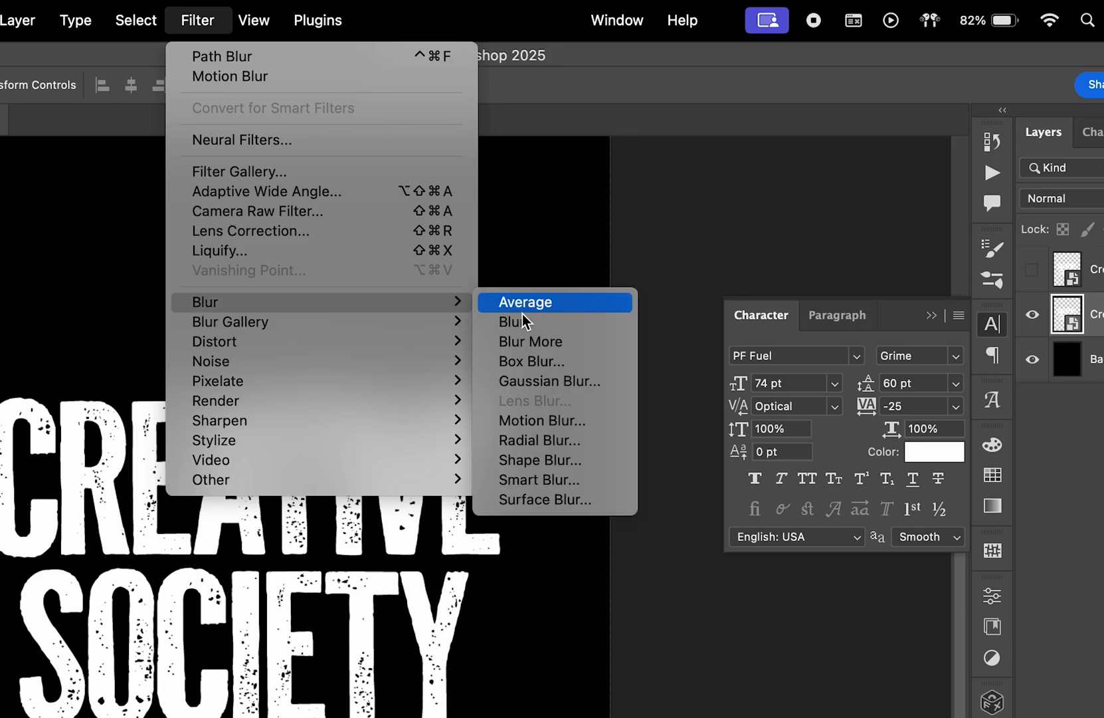
pyautogui.moveTo(540, 421)
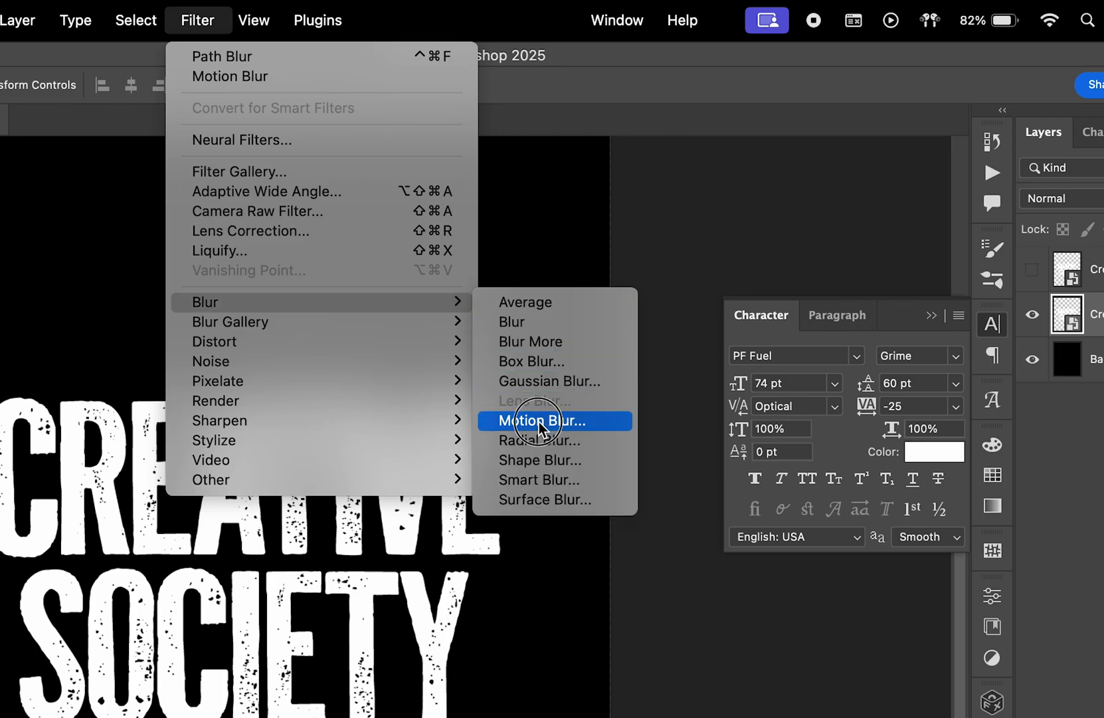
pyautogui.click(539, 420)
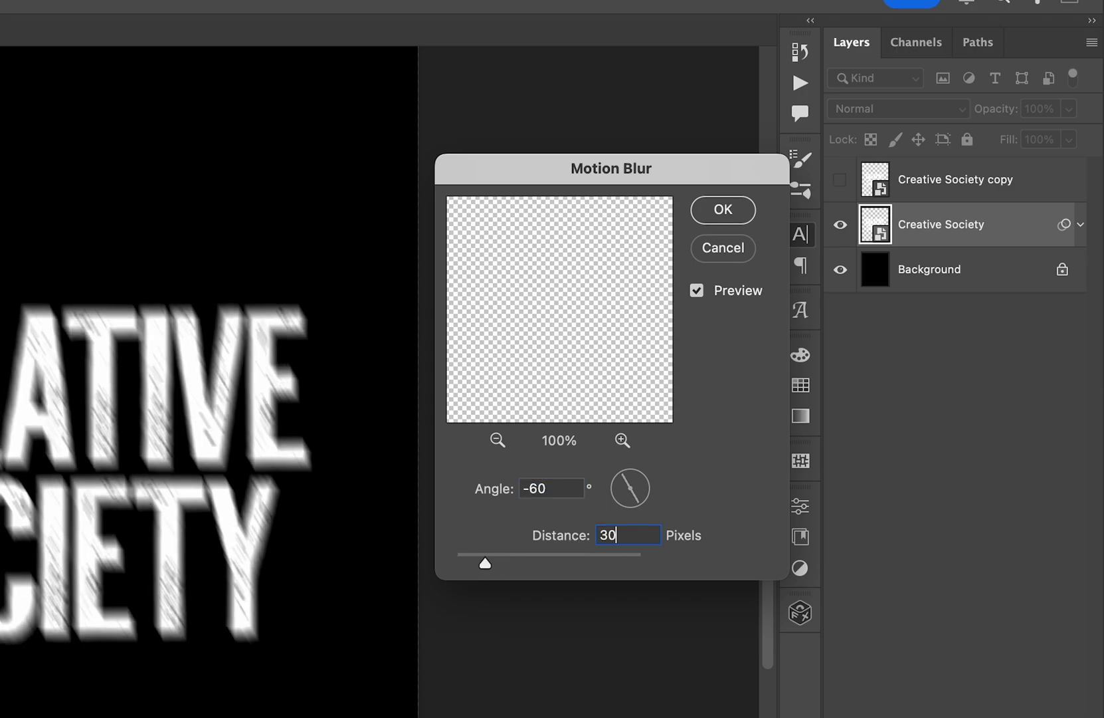
pyautogui.click(721, 210)
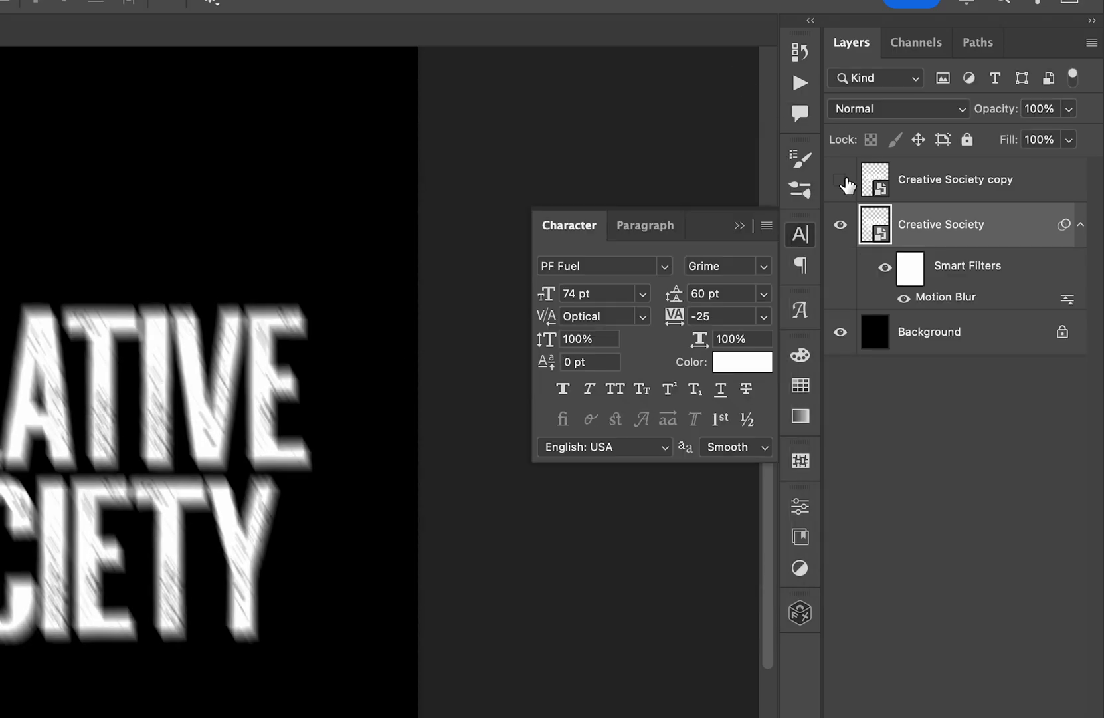
# Apply a downward Path Blur to the copy, uncentred, with softened speed and taper
pyautogui.click(185, 20)
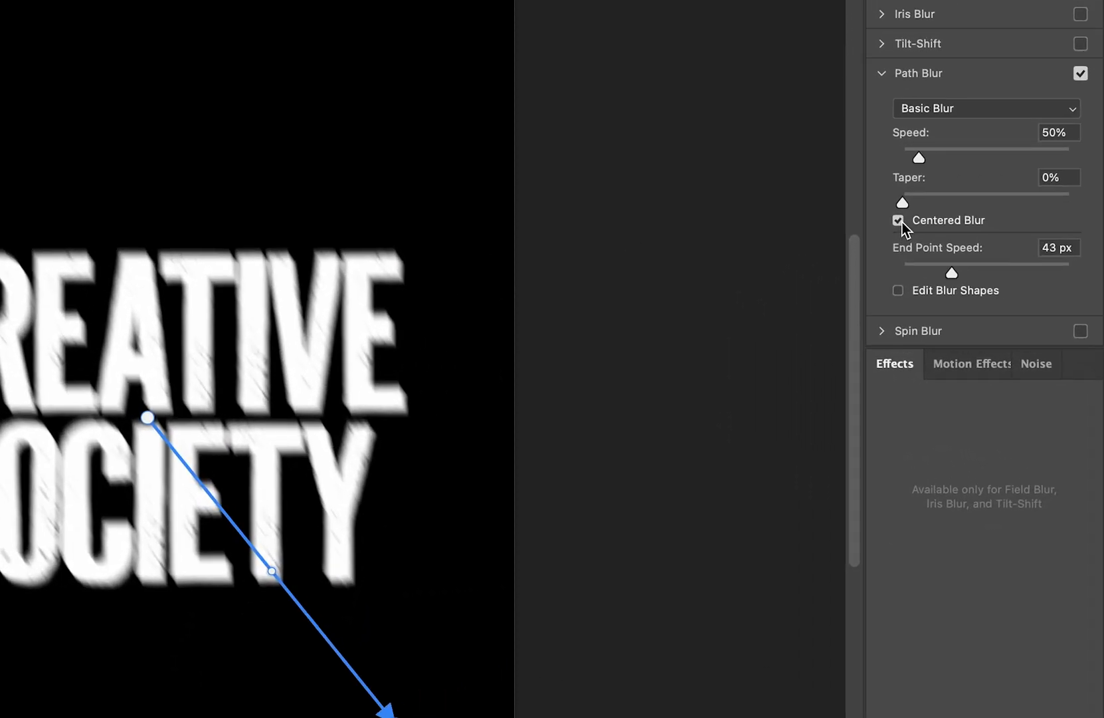
pyautogui.click(985, 108)
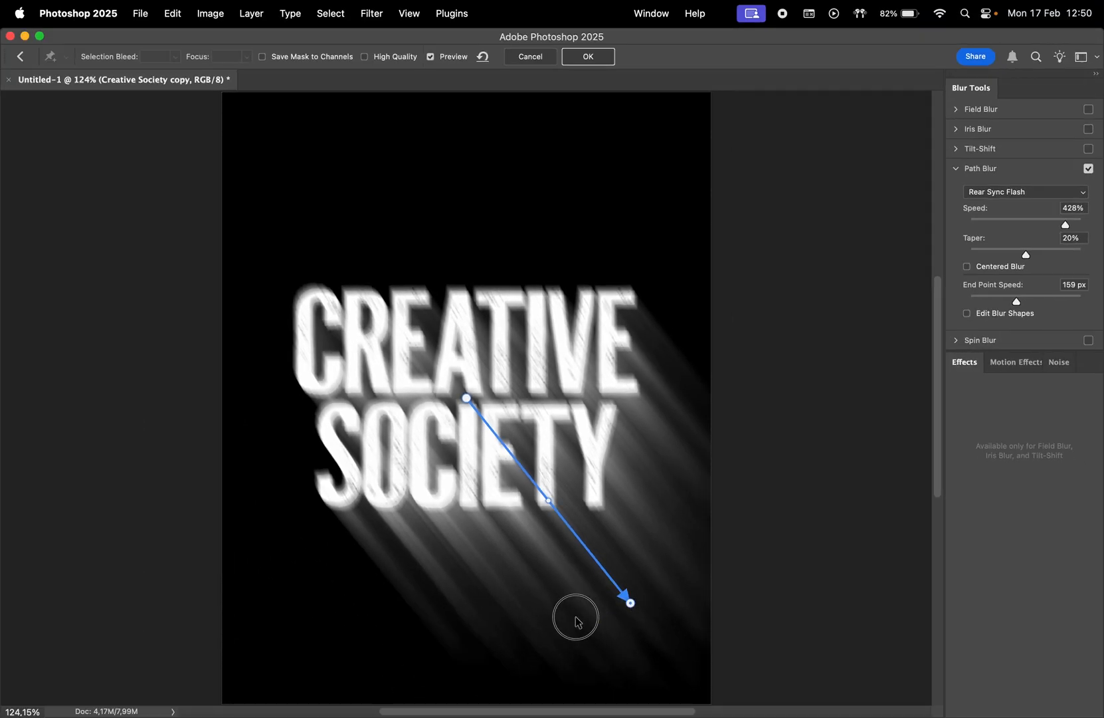
pyautogui.moveTo(630, 602); pyautogui.dragTo(538, 618)
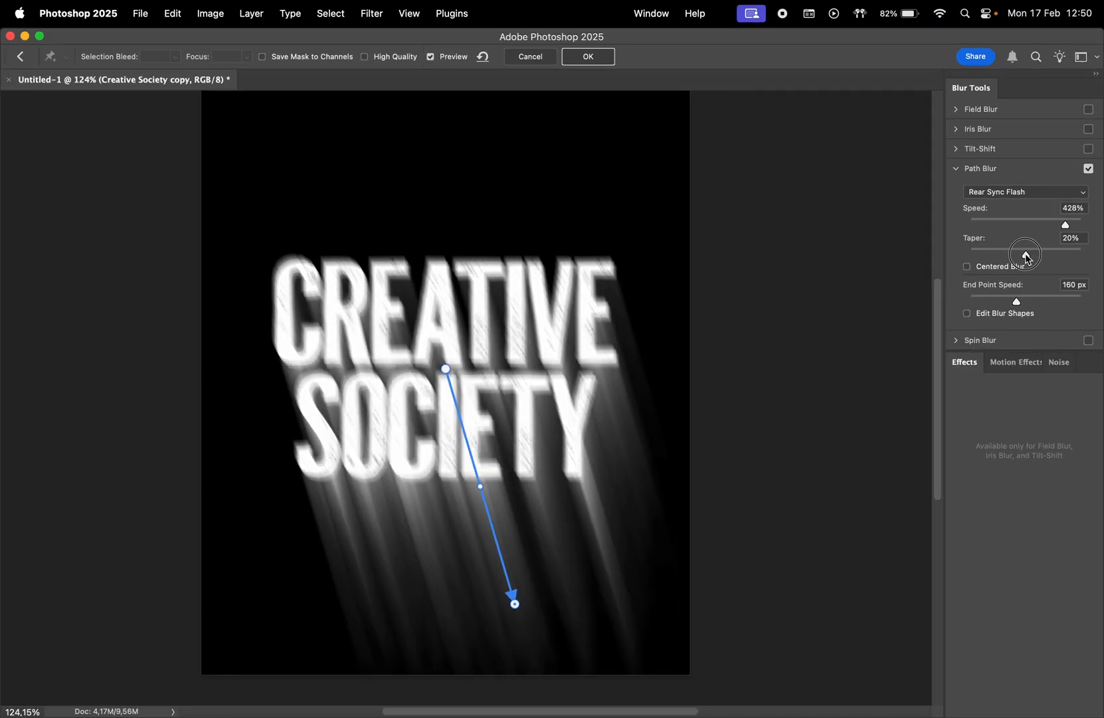
pyautogui.moveTo(1065, 224); pyautogui.dragTo(1036, 224)
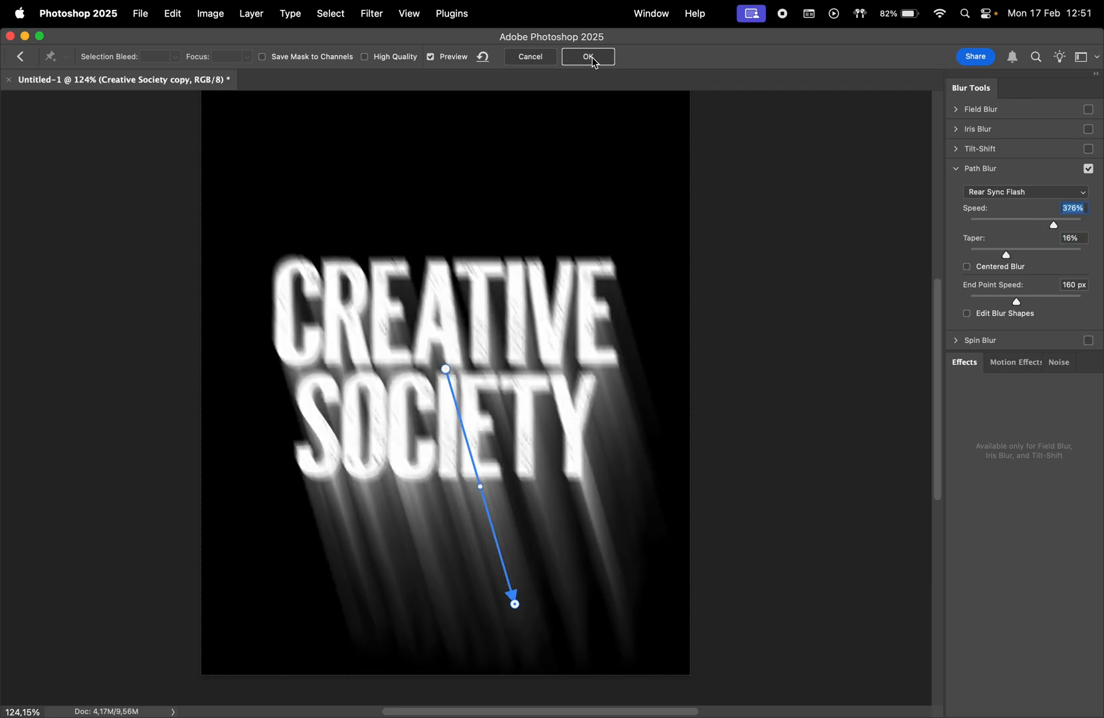
pyautogui.click(589, 57)
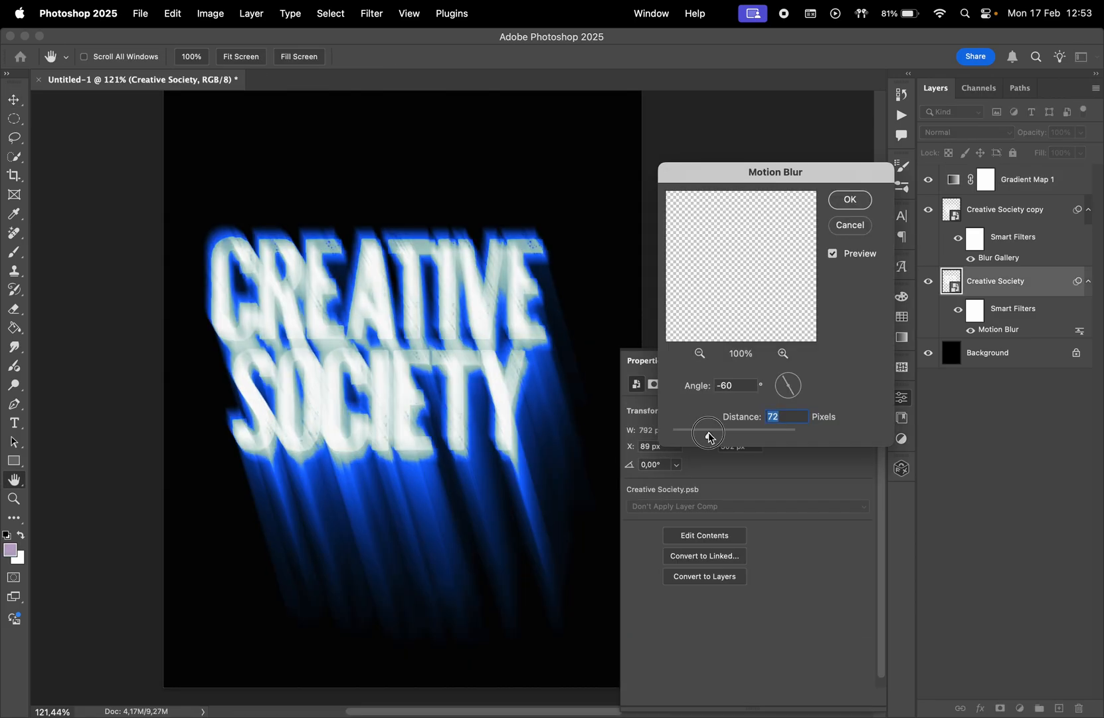
# Confirm the original layer's Motion Blur at 72 px distance
pyautogui.click(398, 80)
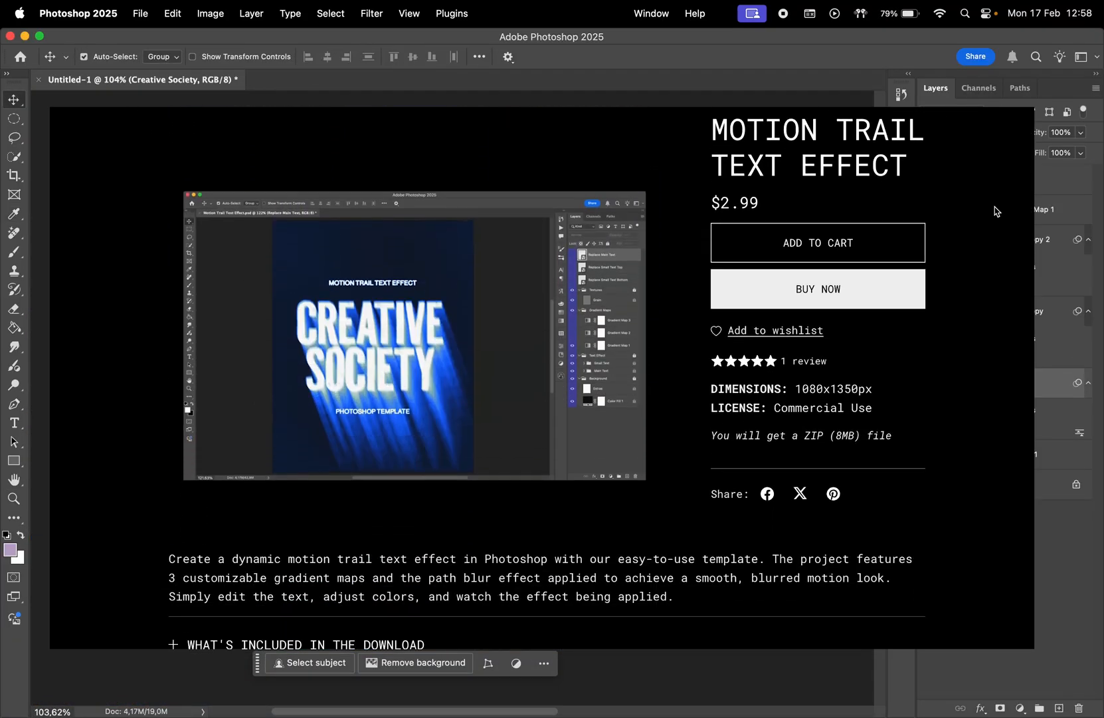
# Scroll the product page down to What's Included and Licensing Information
pyautogui.scroll(-3)
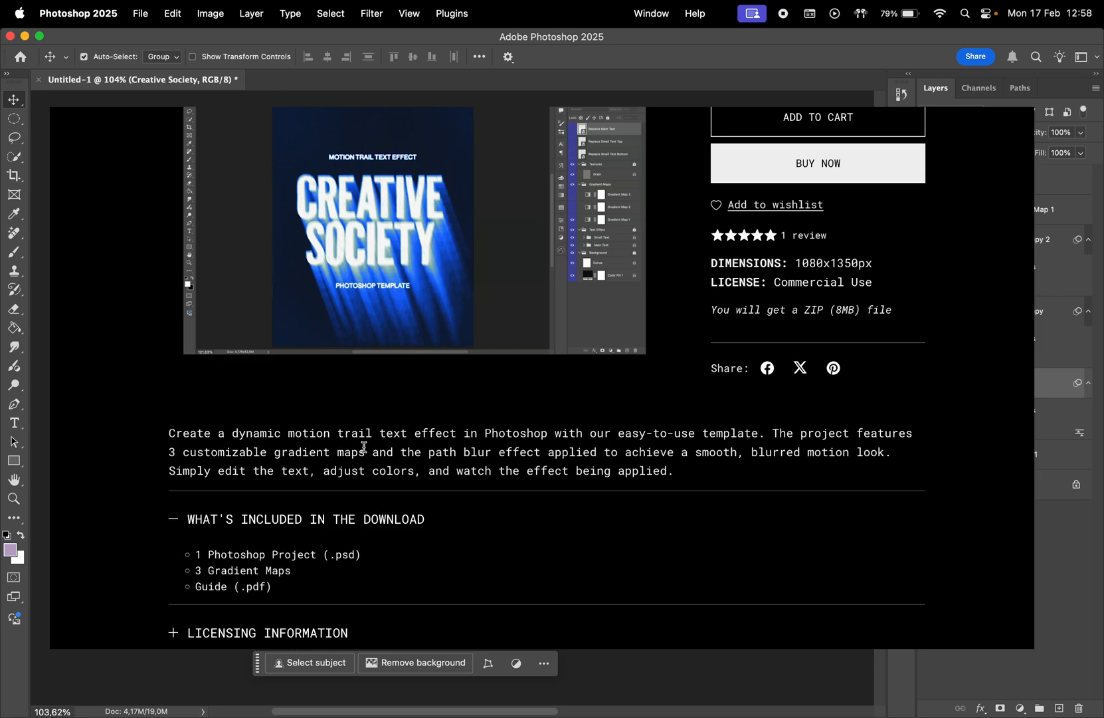
pyautogui.scroll(-3)
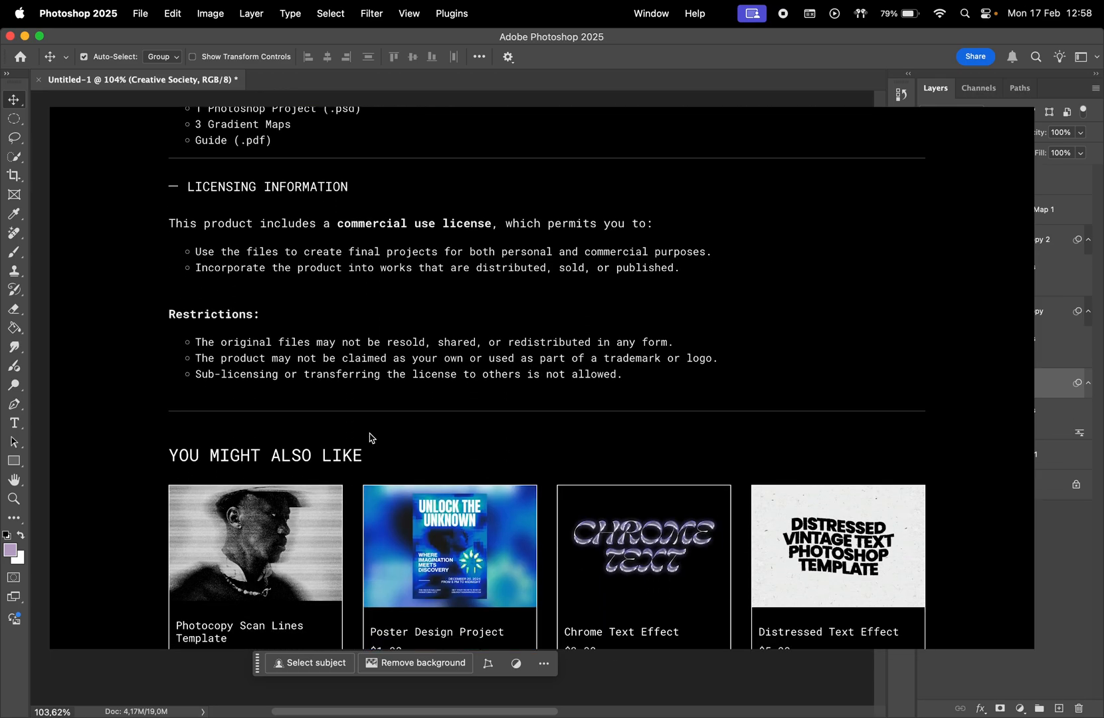